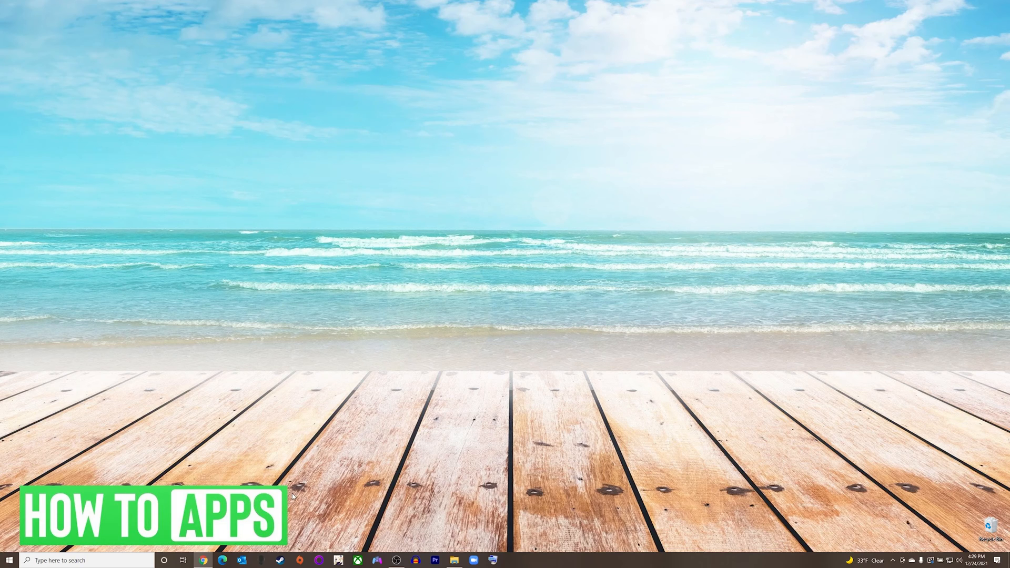
Show the signed-in account menu on the Xbox.com homepage
{"action": "left_click", "coordinate": [203, 559]}
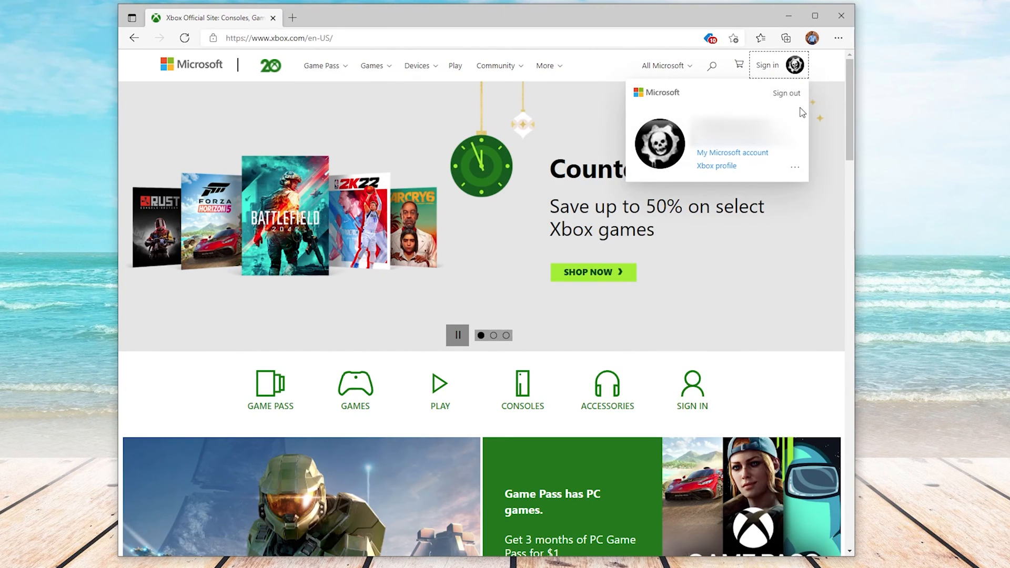
{"action": "mouse_move", "coordinate": [801, 113]}
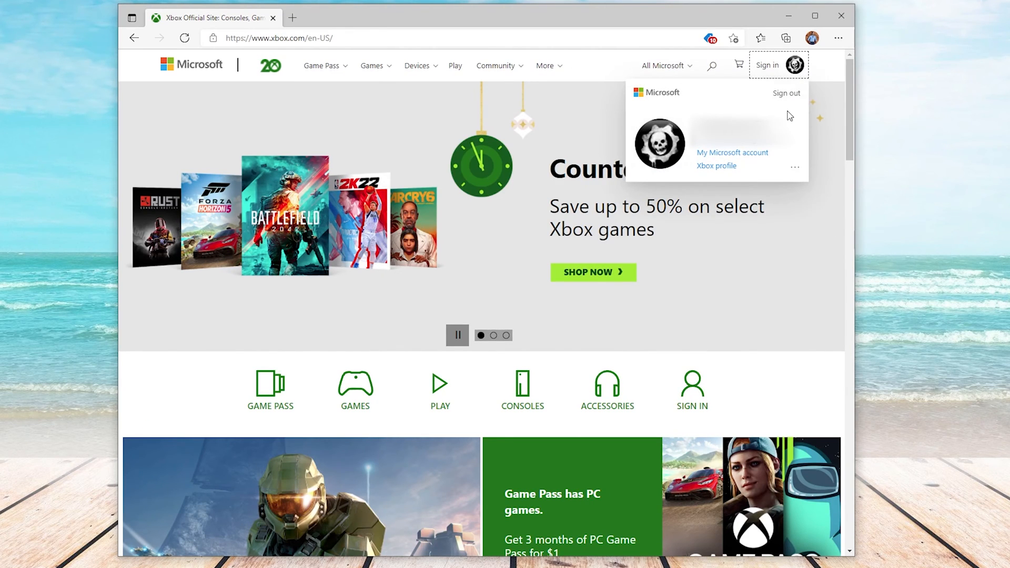
{"action": "mouse_move", "coordinate": [732, 152]}
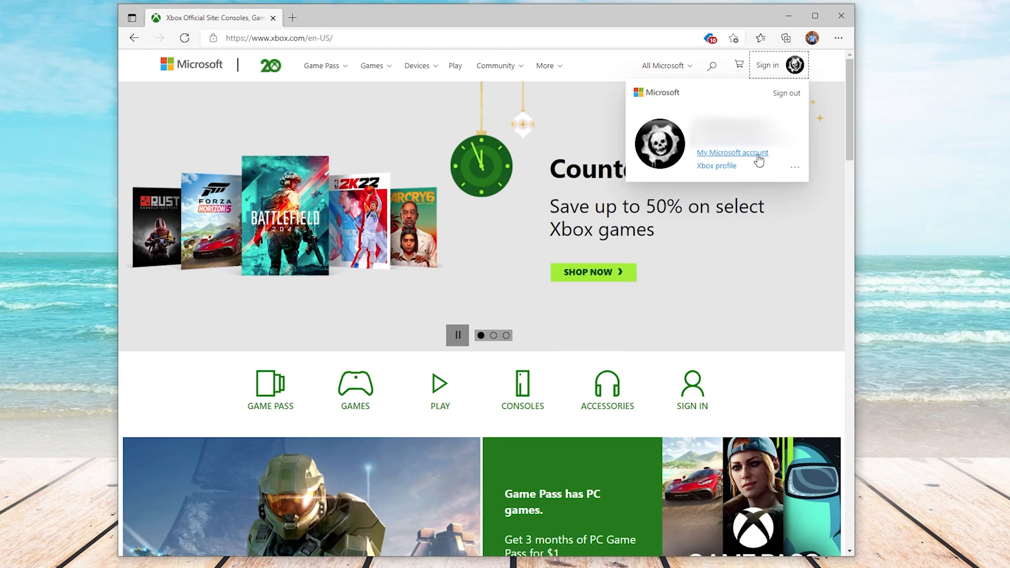
Go to the Microsoft account home and its Your info profile page
{"action": "left_click", "coordinate": [733, 153]}
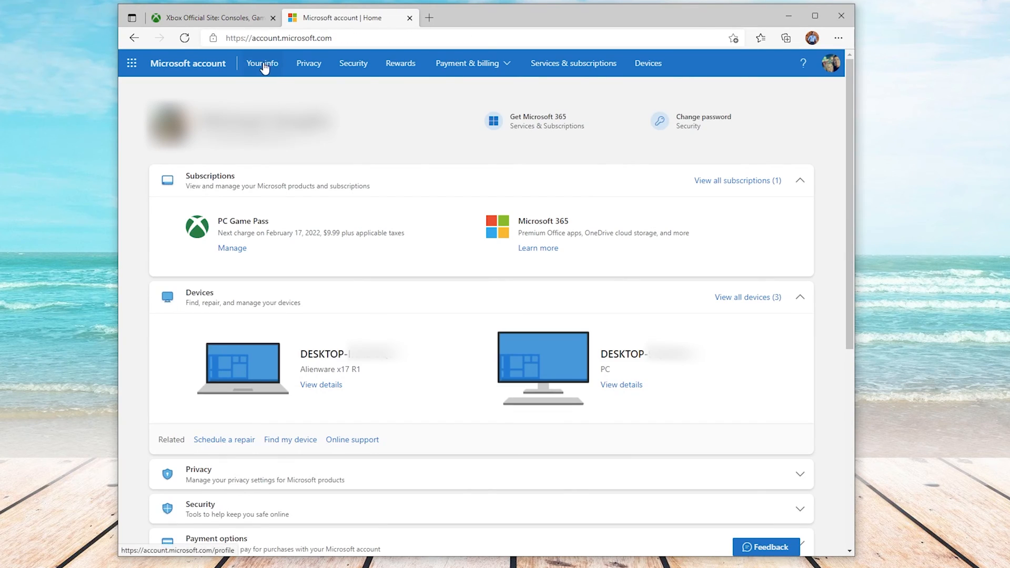
{"action": "left_click", "coordinate": [262, 63]}
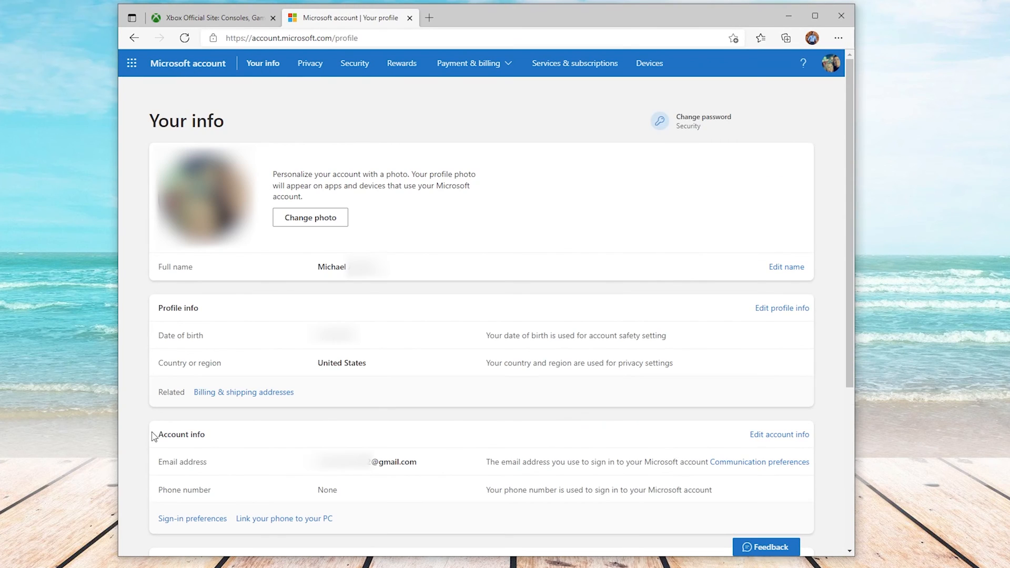
{"action": "mouse_move", "coordinate": [786, 471]}
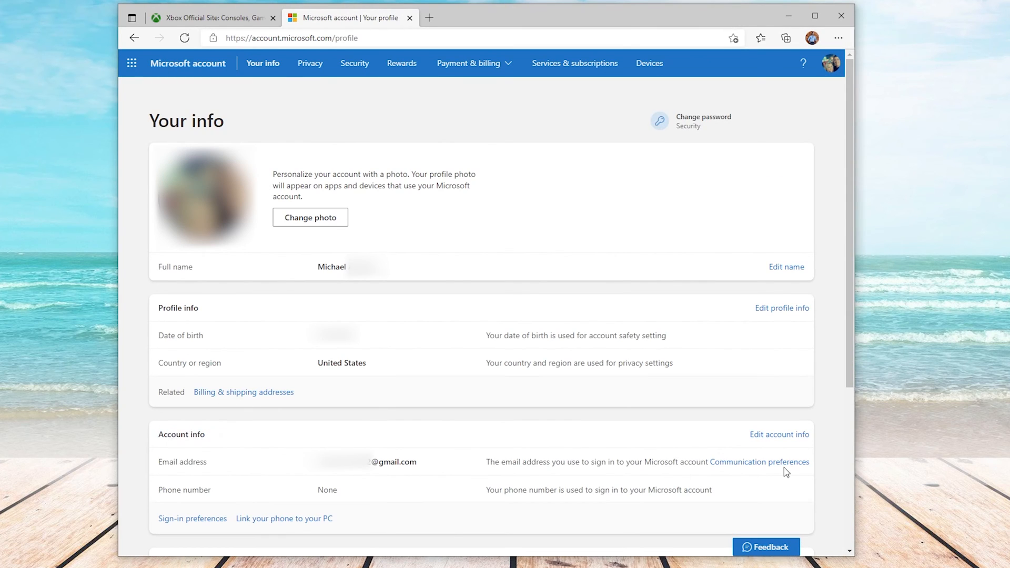
{"action": "mouse_move", "coordinate": [779, 435]}
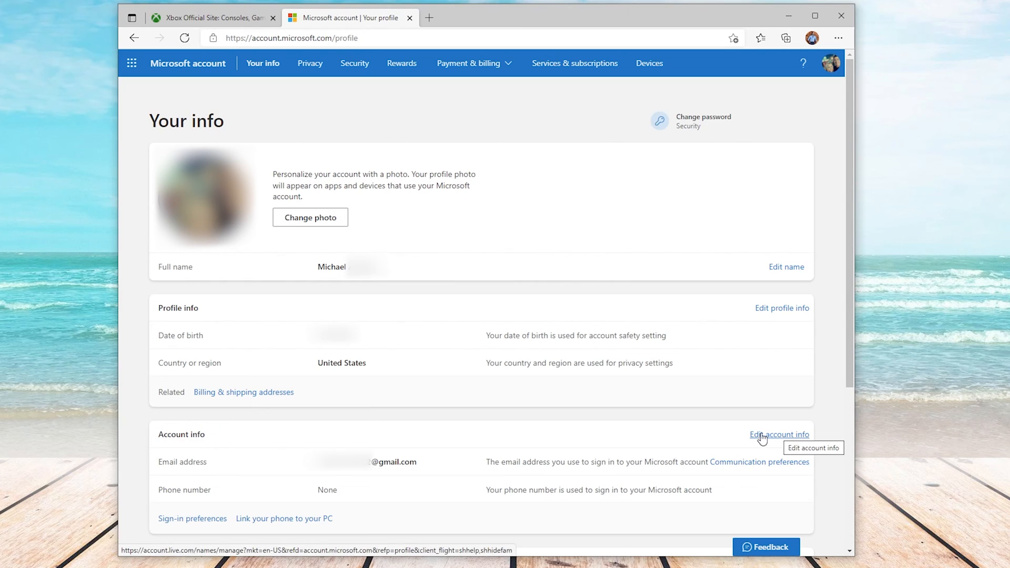
Reach the 'Manage how you sign in to Microsoft' page listing account aliases
{"action": "left_click", "coordinate": [779, 435]}
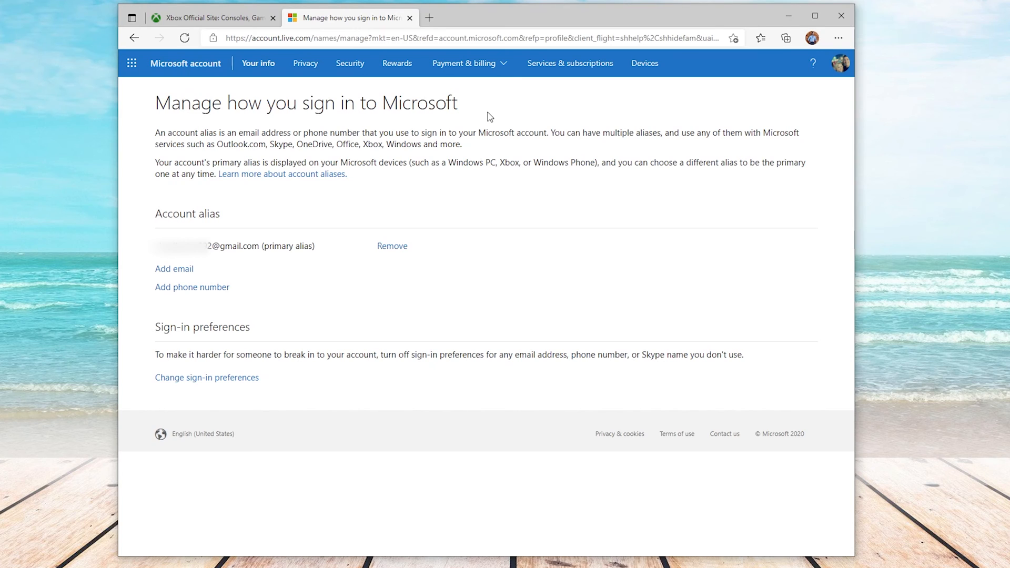
{"action": "mouse_move", "coordinate": [182, 273]}
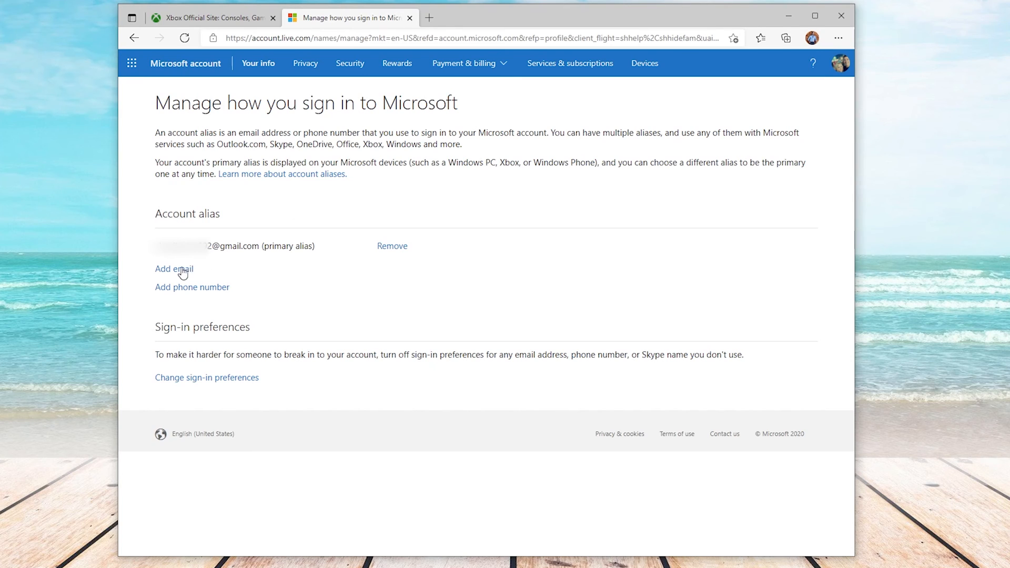
Start adding an alias with the existing-email-address option chosen, then close the browser
{"action": "left_click", "coordinate": [173, 268]}
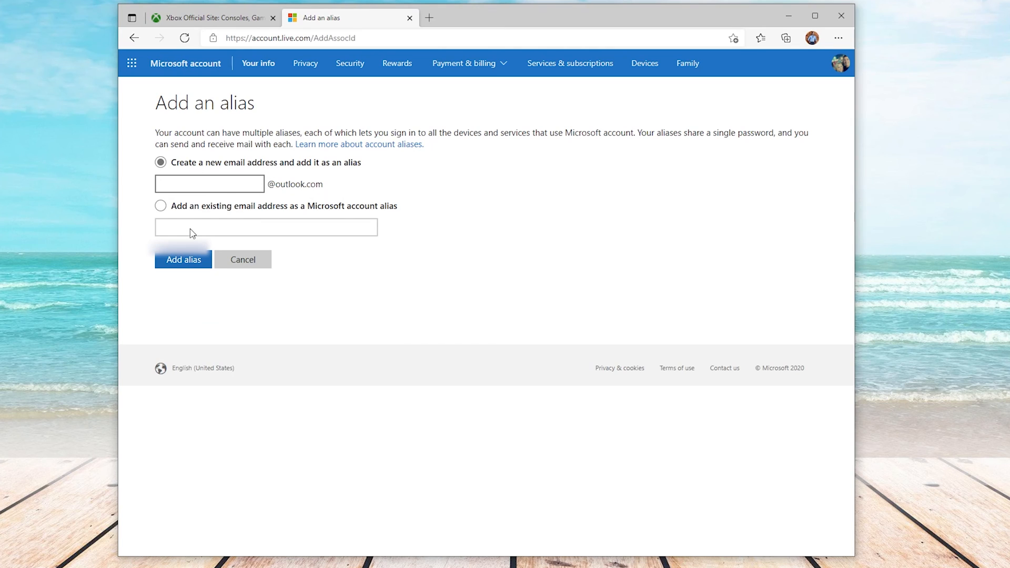
{"action": "left_click", "coordinate": [160, 205]}
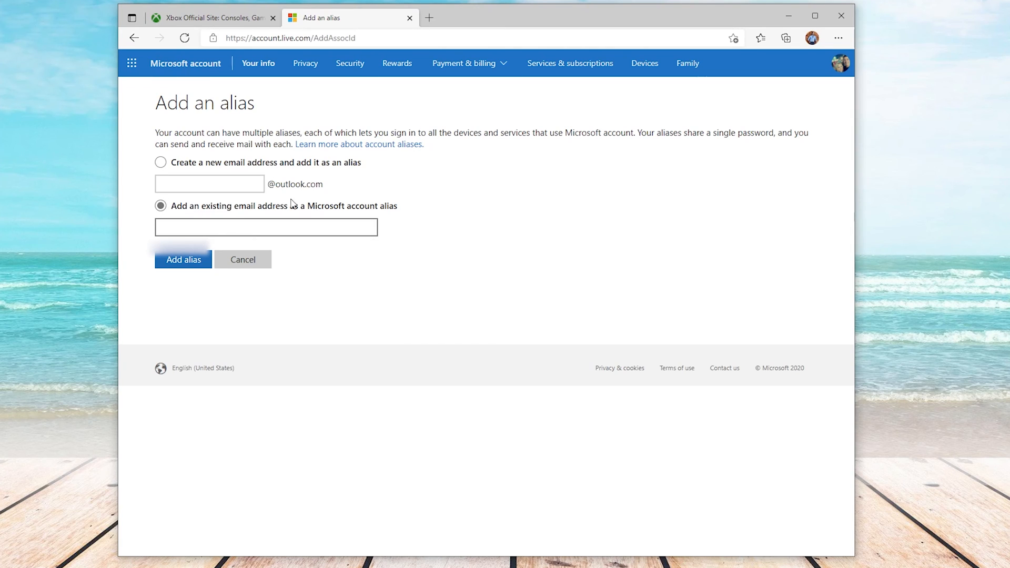
{"action": "mouse_move", "coordinate": [155, 171]}
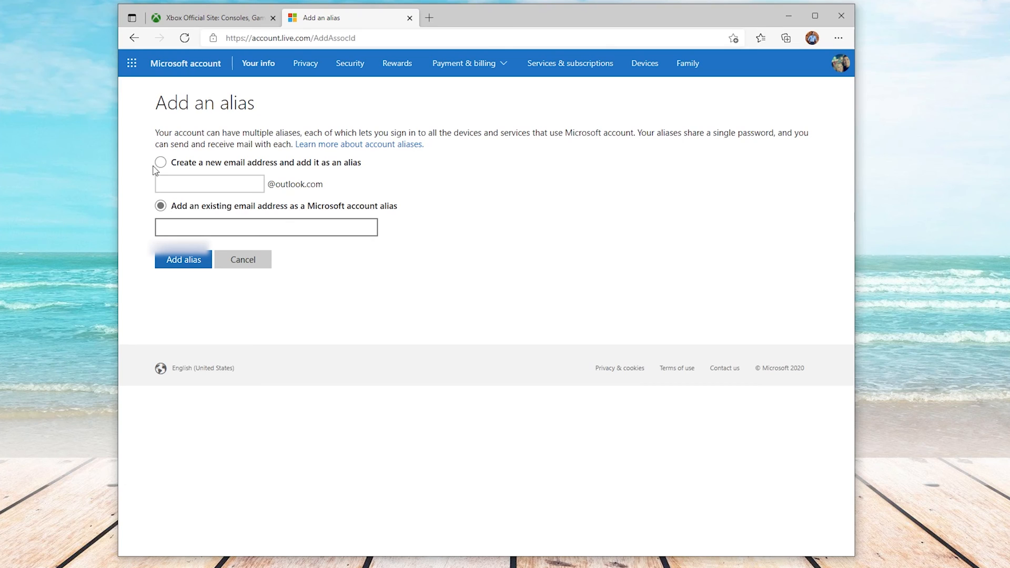
{"action": "mouse_move", "coordinate": [473, 154]}
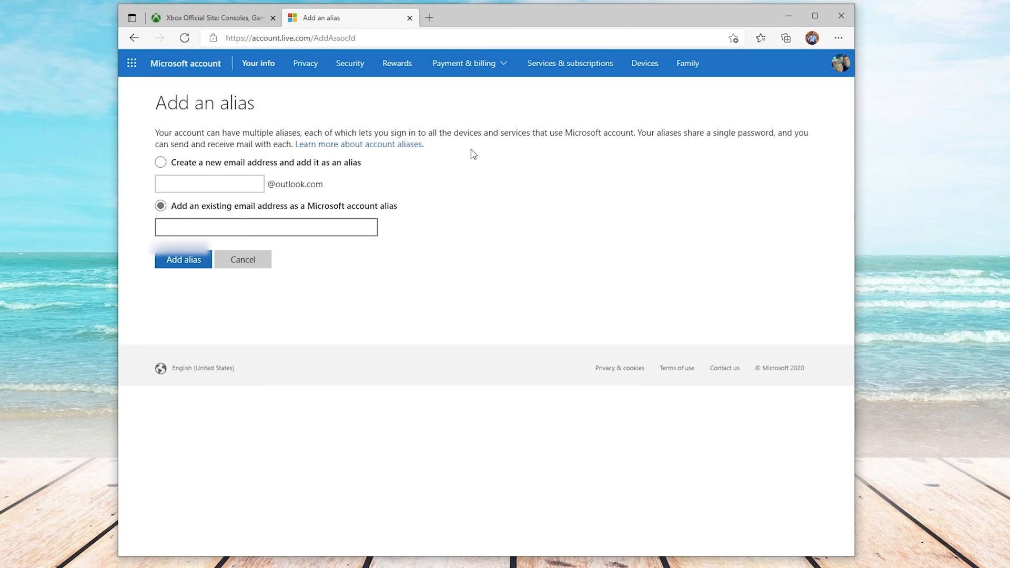
{"action": "mouse_move", "coordinate": [745, 137]}
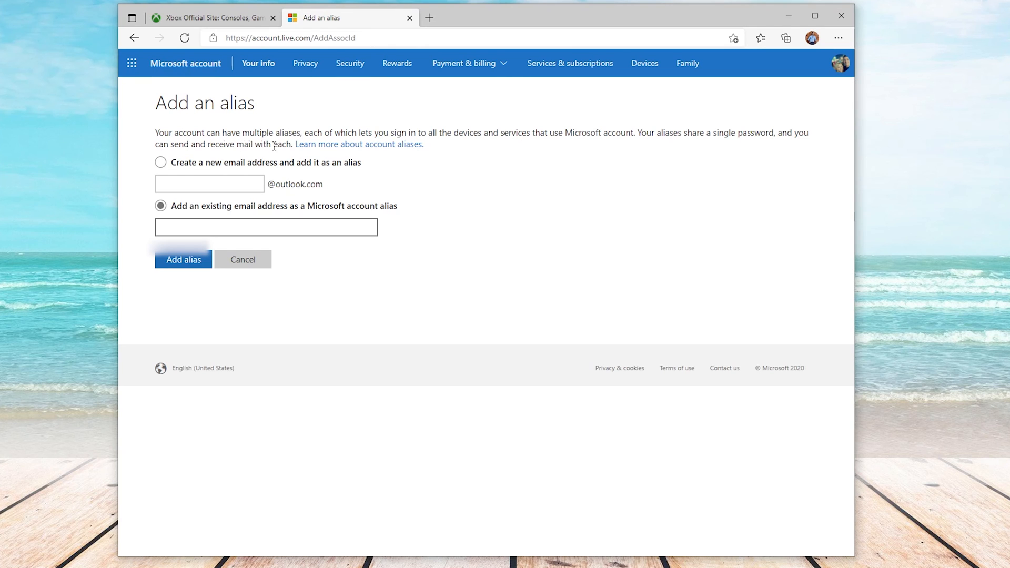
{"action": "left_click", "coordinate": [841, 14]}
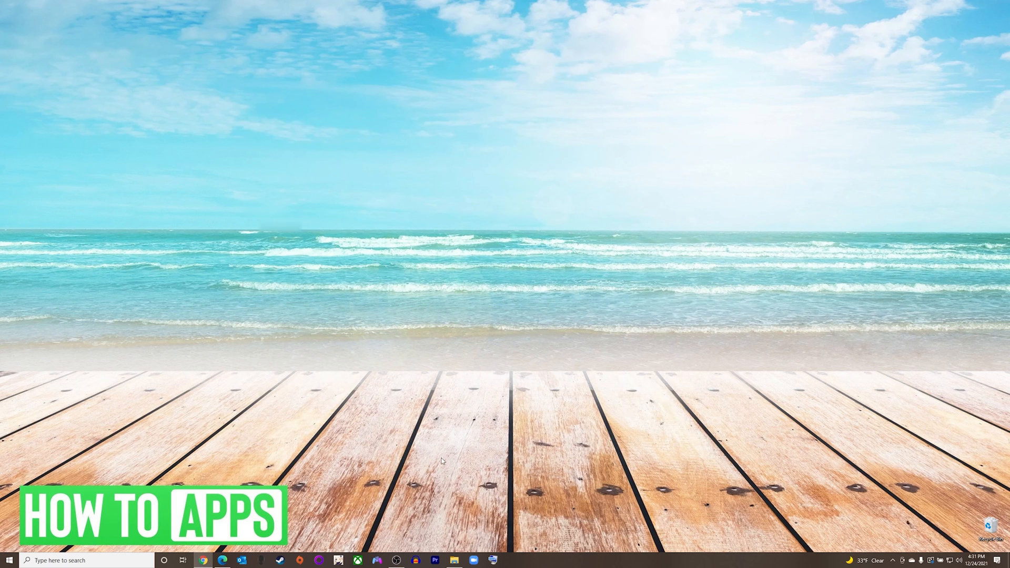